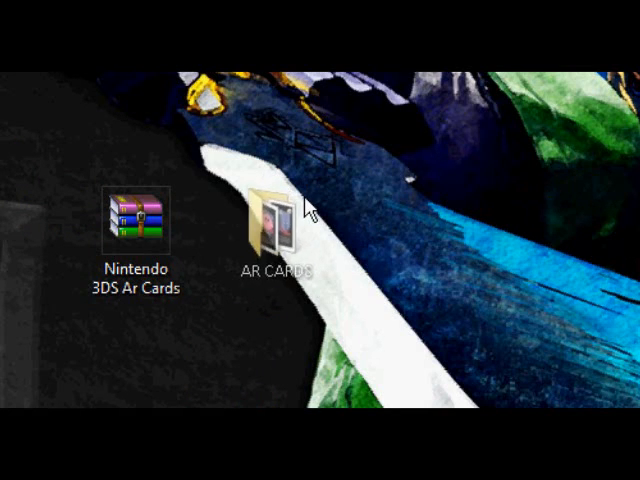
# Step: Open the AR CARDS desktop folder to reveal the six Nintendo card images
pyautogui.doubleClick(268, 218)
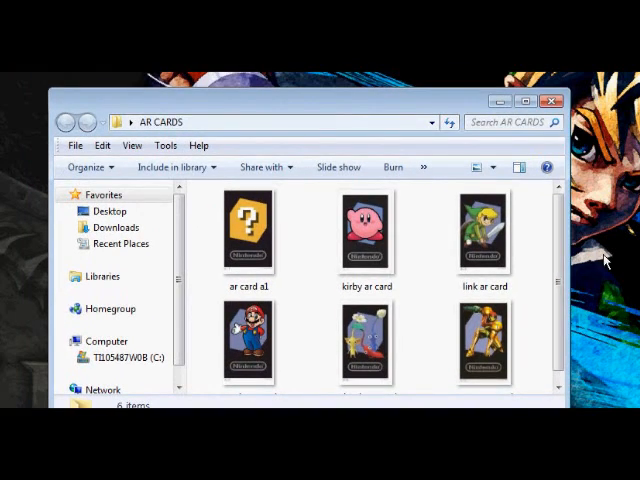
pyautogui.scroll(-3)
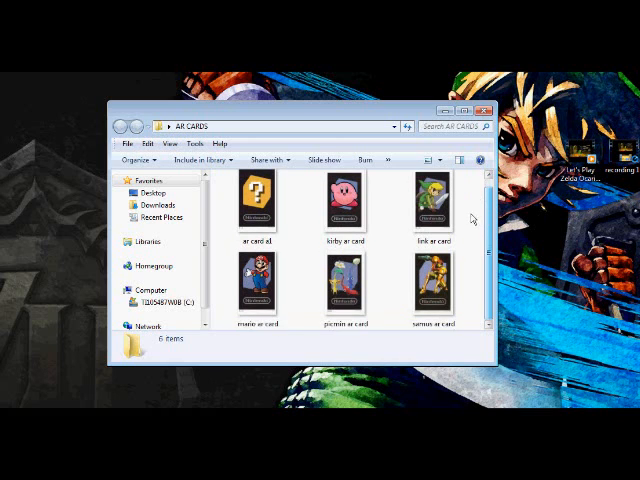
# Step: Go to the editing stuff folder and shrink the icons so the GIMP 2 shortcut shows
pyautogui.click(492, 110)
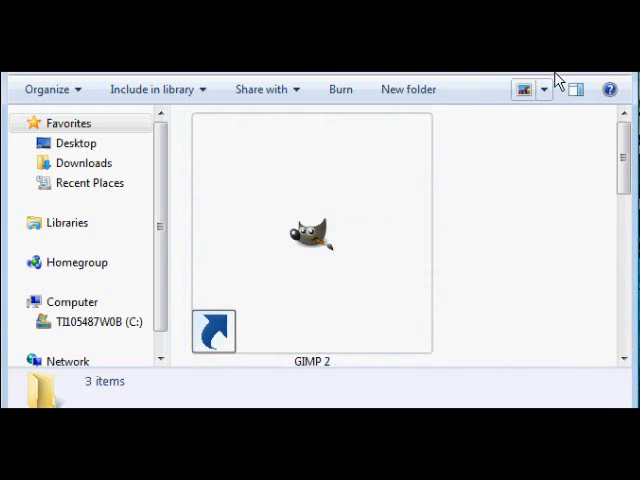
pyautogui.click(524, 88)
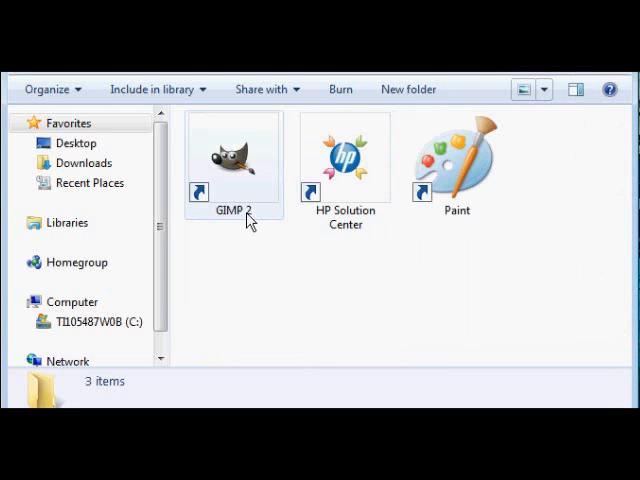
pyautogui.moveTo(232, 182)
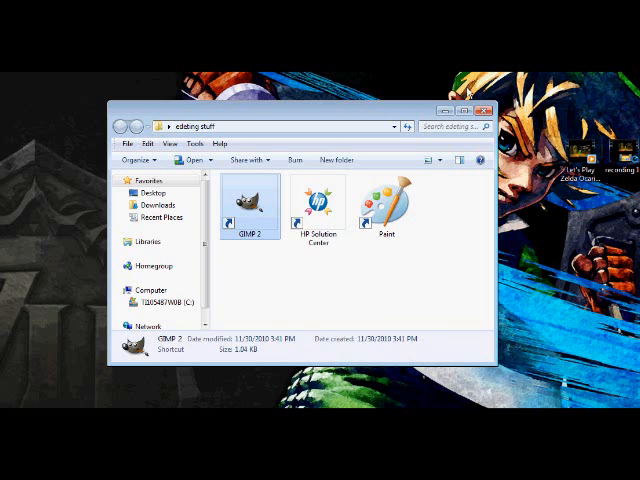
# Step: Launch GIMP from the GIMP 2 shortcut and wait for its windows to appear
pyautogui.doubleClick(248, 200)
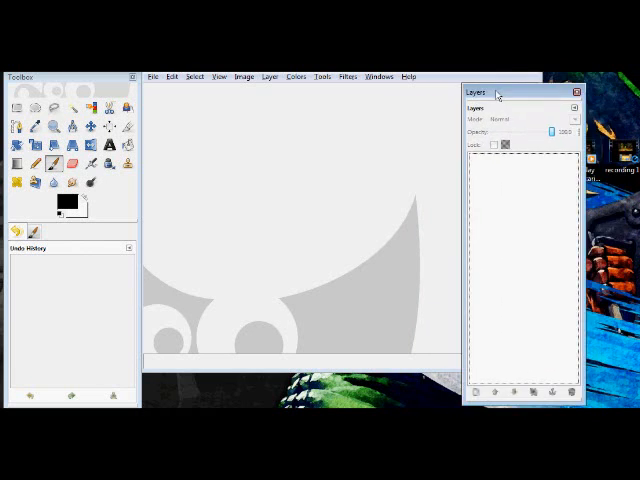
pyautogui.click(576, 92)
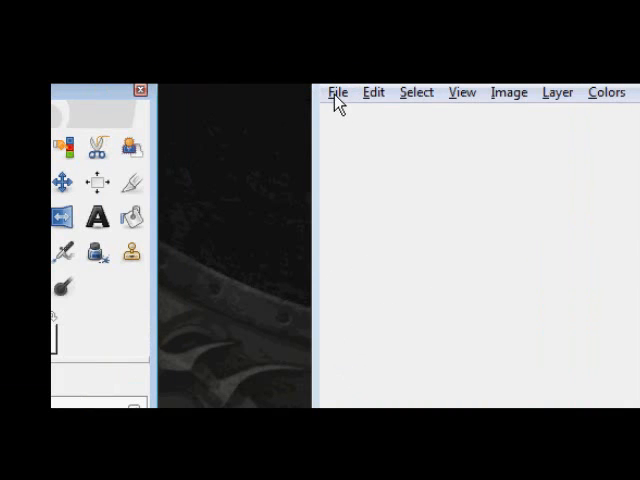
# Step: Start a new image measured in inches, 8.5 by 11, in portrait orientation
pyautogui.click(338, 92)
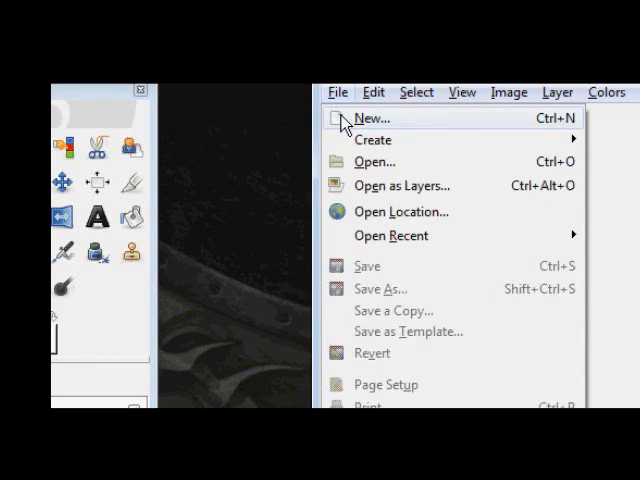
pyautogui.click(368, 116)
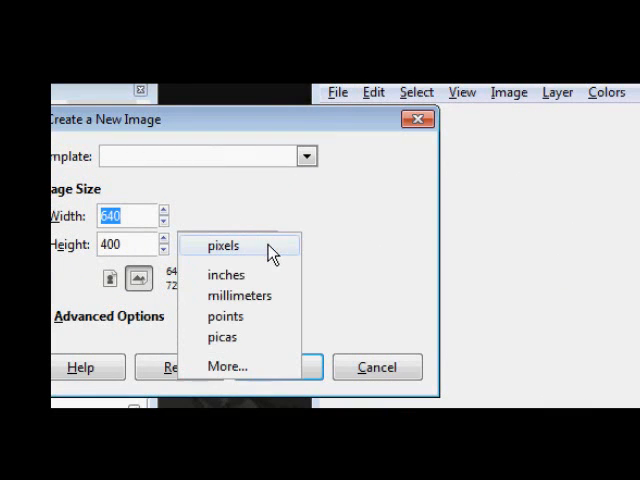
pyautogui.click(228, 274)
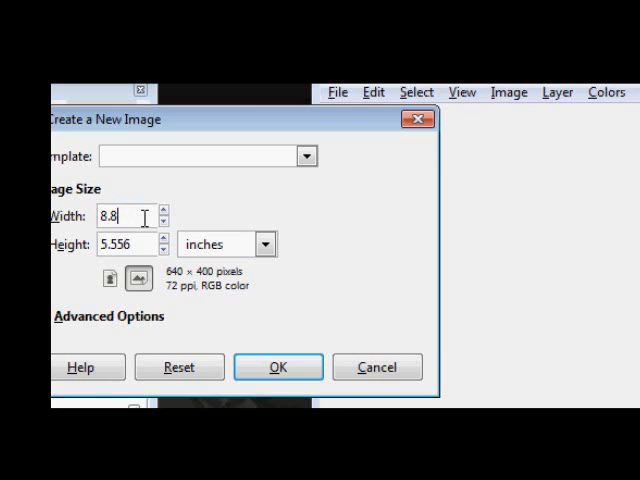
pyautogui.press('BackSpace')
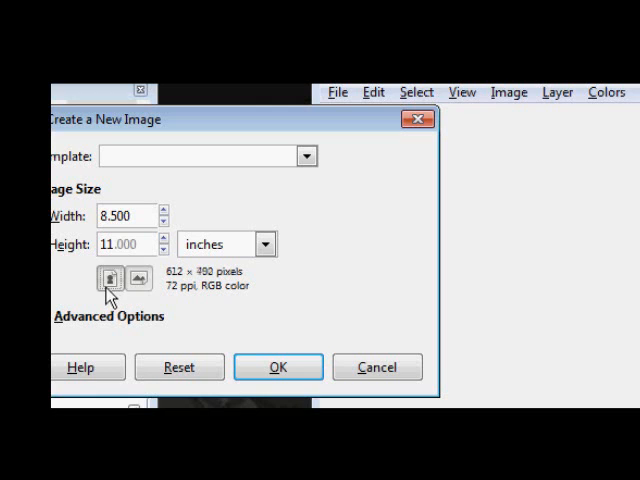
pyautogui.click(110, 276)
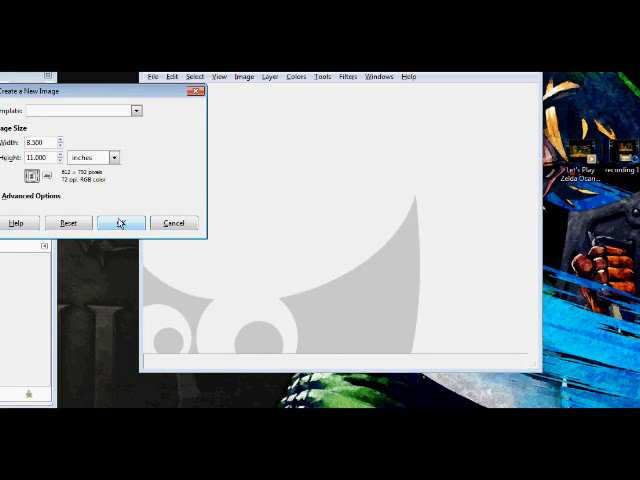
# Step: Confirm the dialog to create the blank letter-size portrait canvas
pyautogui.click(122, 224)
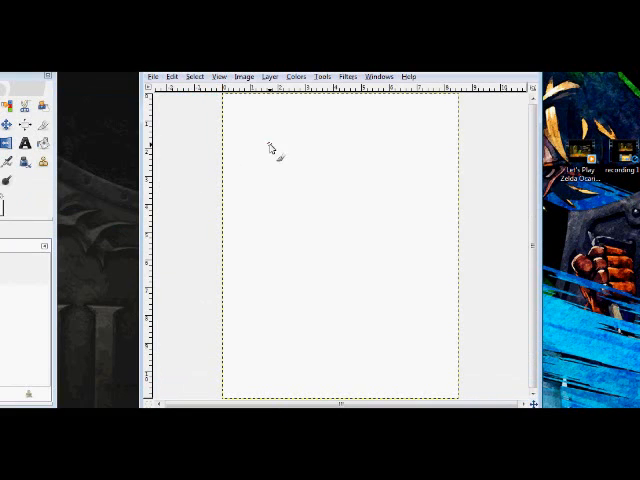
pyautogui.moveTo(360, 116)
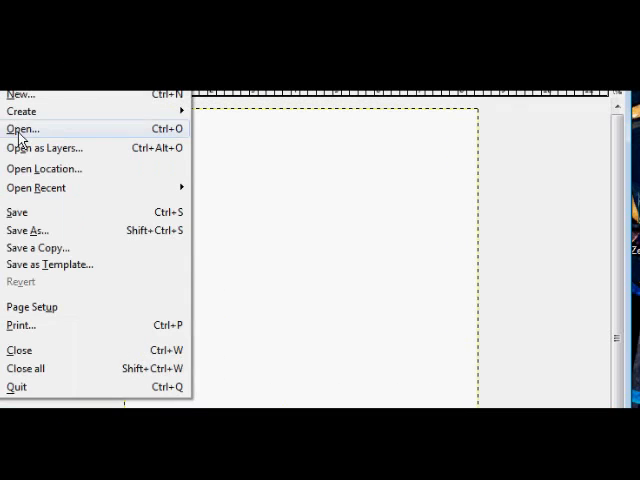
# Step: Open ar card 01.jpg, the question-mark card, from the AR CARDS folder
pyautogui.click(22, 128)
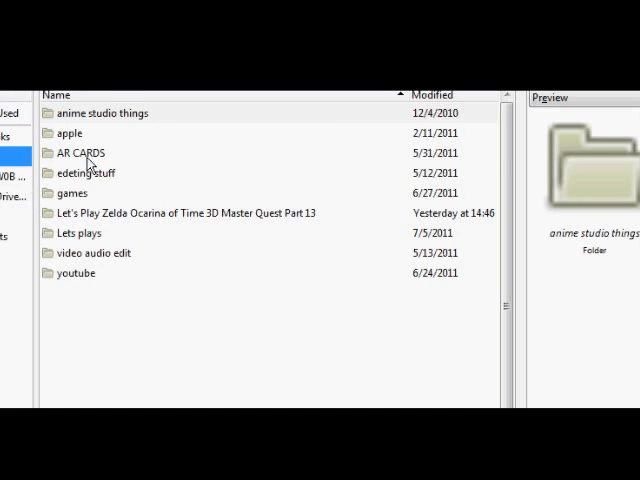
pyautogui.doubleClick(78, 152)
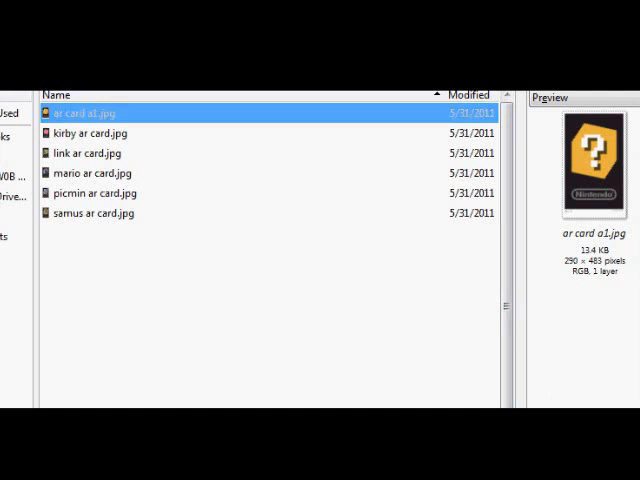
pyautogui.doubleClick(84, 112)
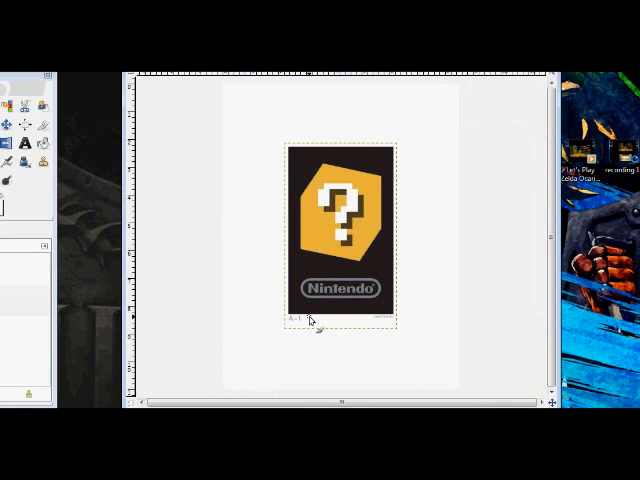
pyautogui.moveTo(186, 176)
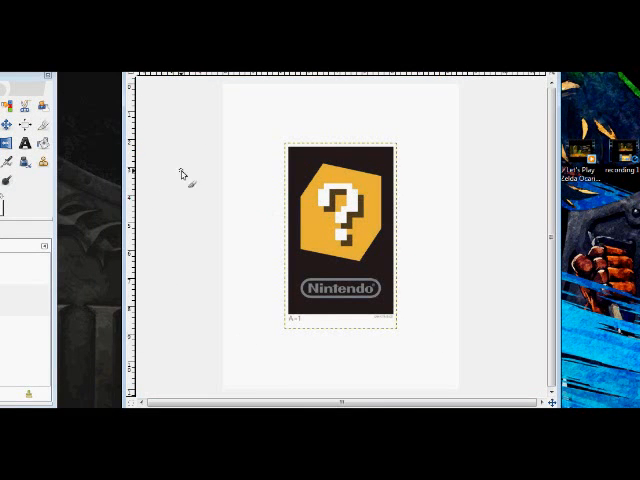
pyautogui.moveTo(438, 318)
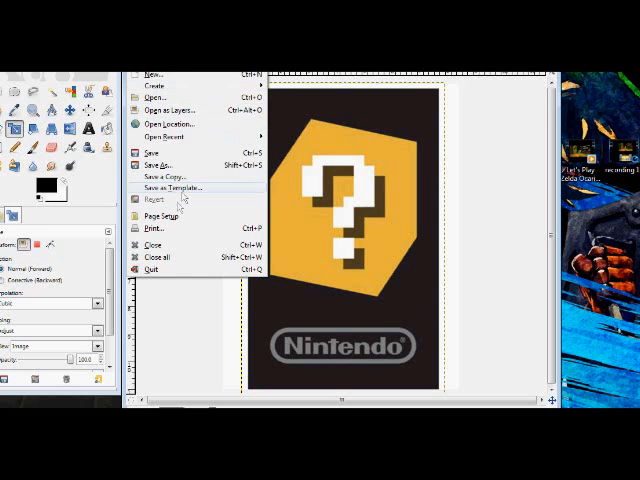
pyautogui.moveTo(150, 232)
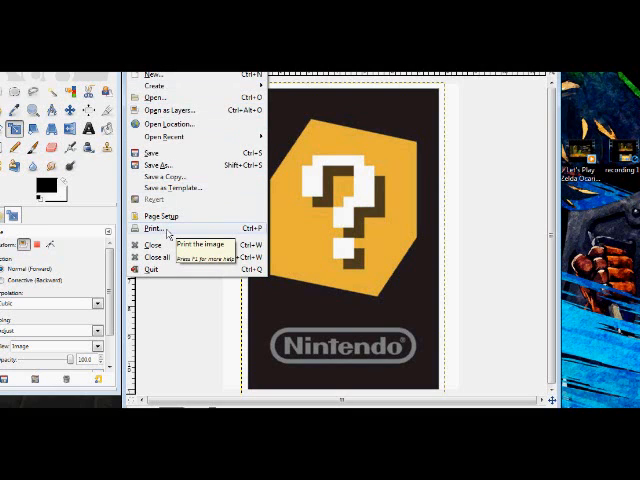